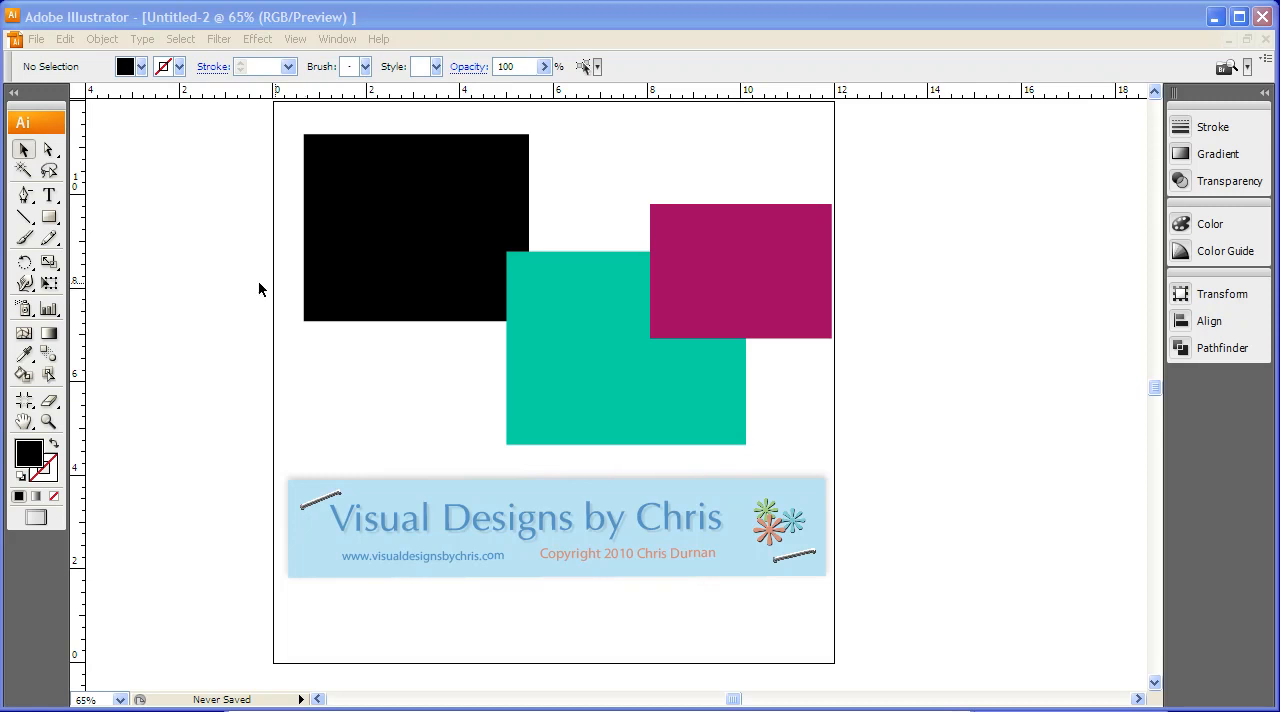
mouse_move(136, 292)
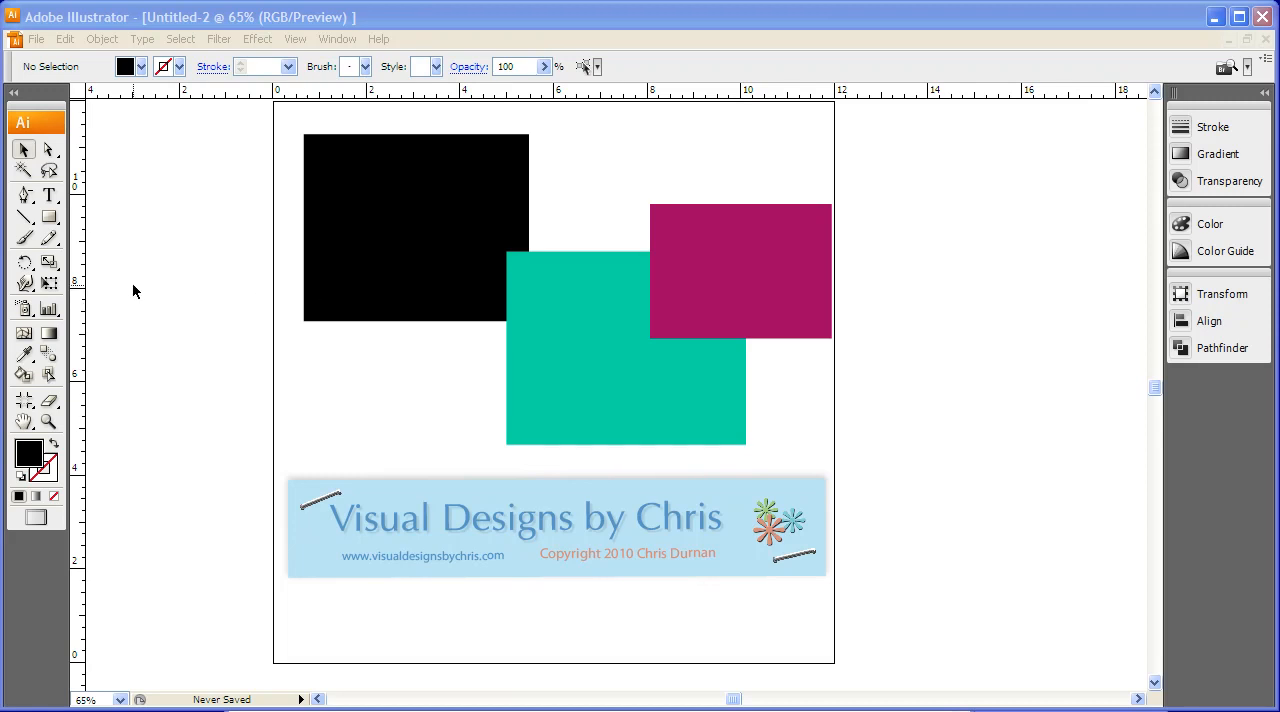
mouse_move(158, 316)
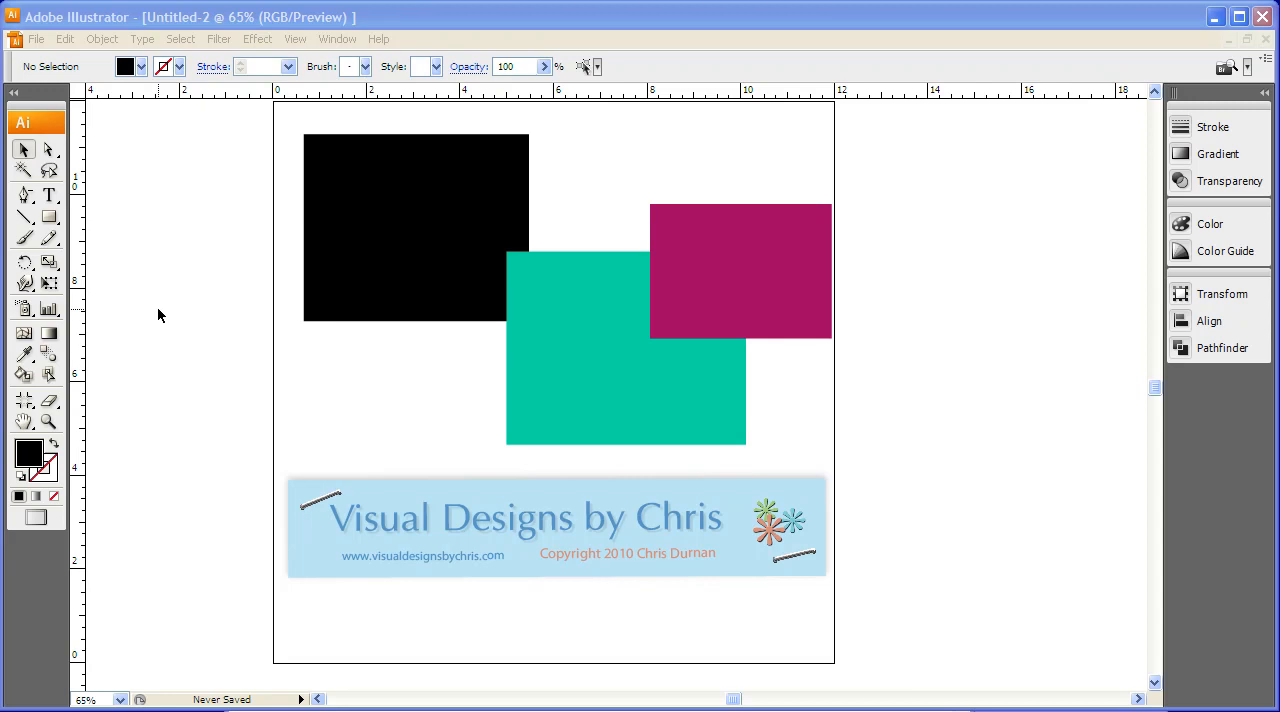
mouse_move(168, 260)
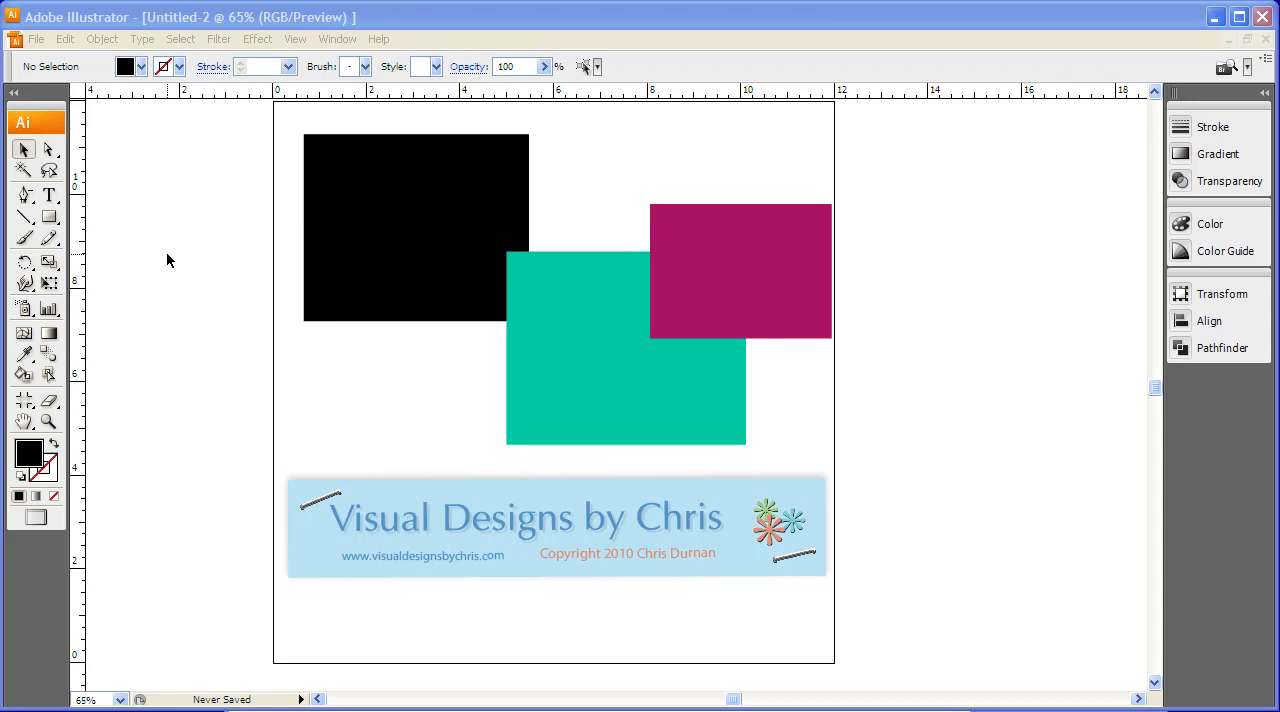
- Choose a view option, then select the black rectangle to show its position and size
left_click(296, 38)
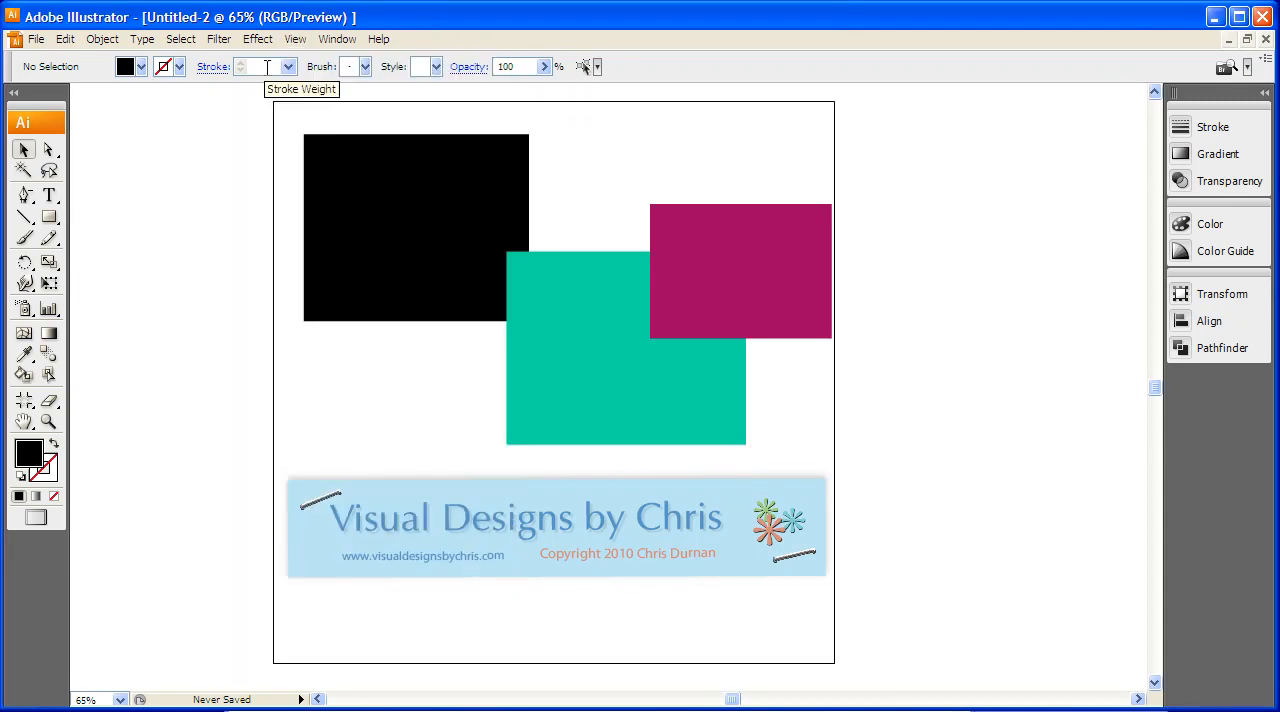
left_click(294, 40)
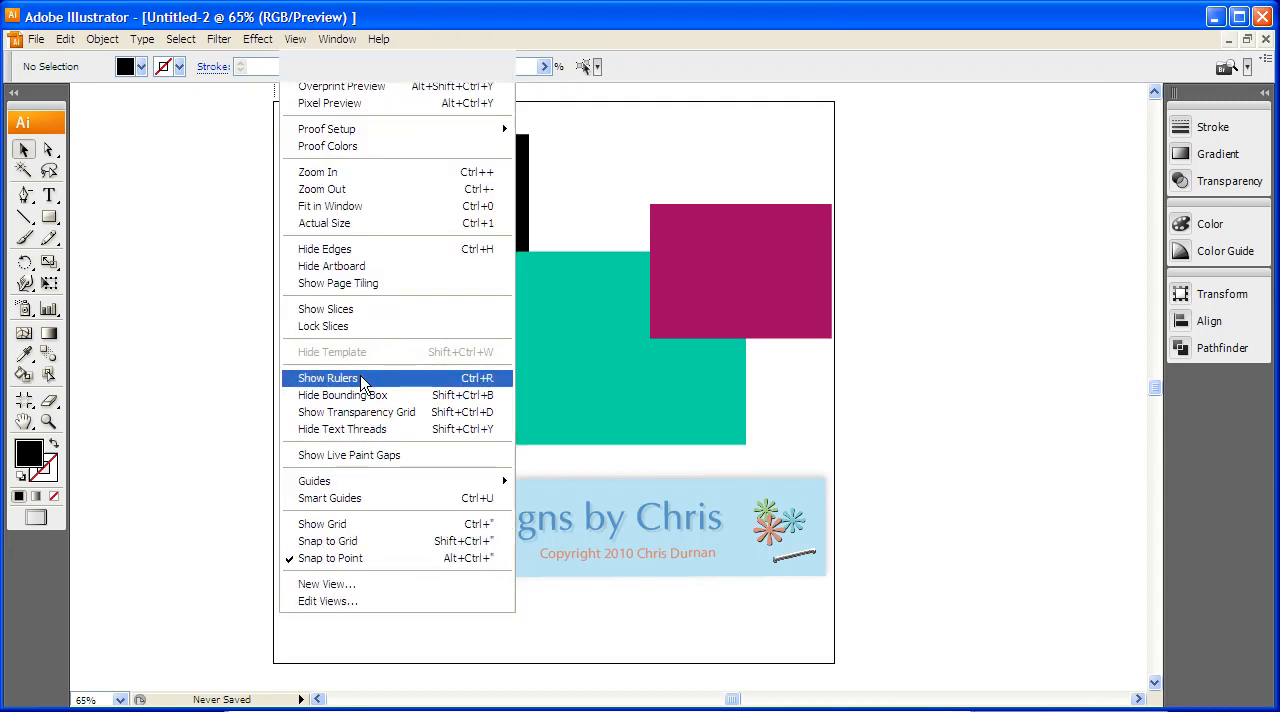
left_click(328, 376)
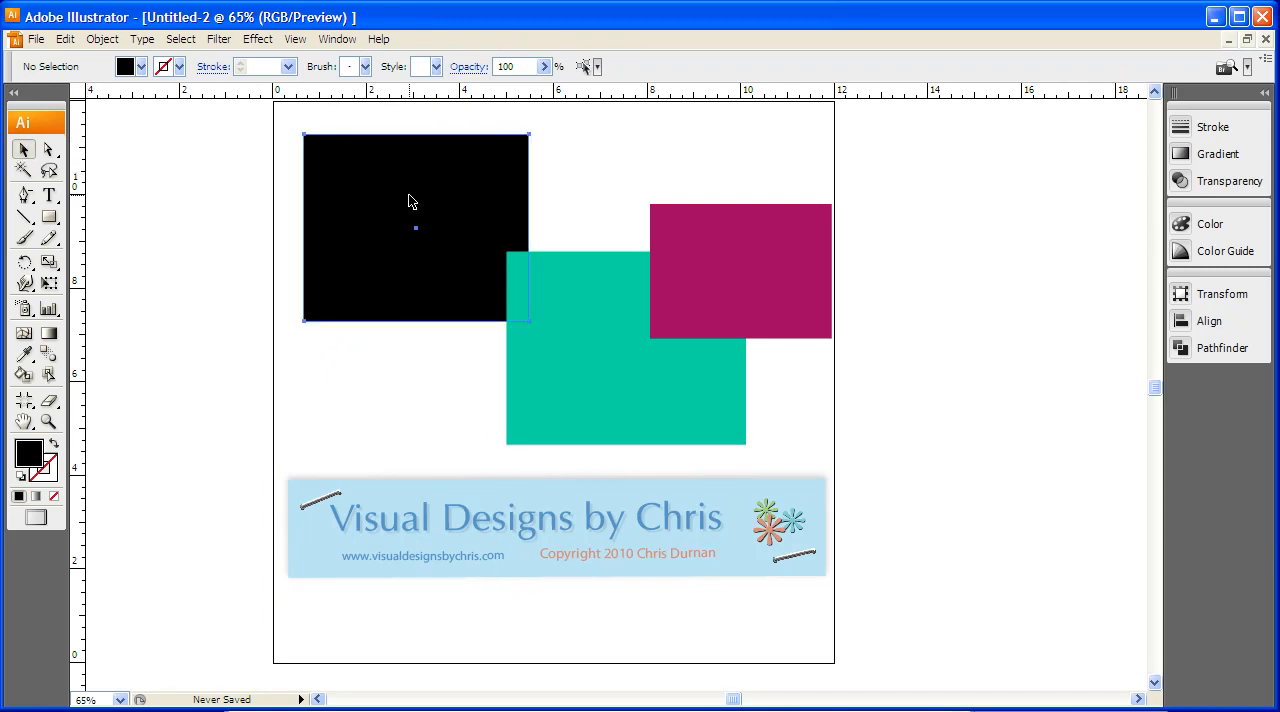
left_click(416, 200)
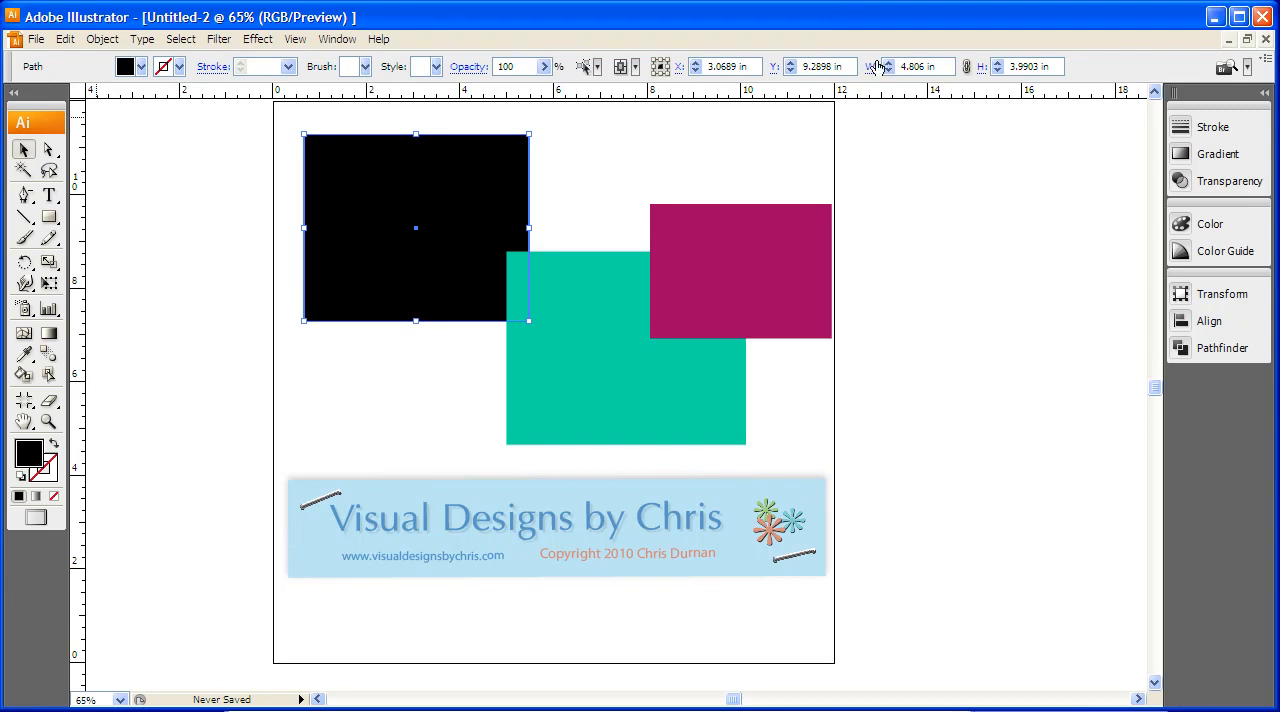
mouse_move(976, 68)
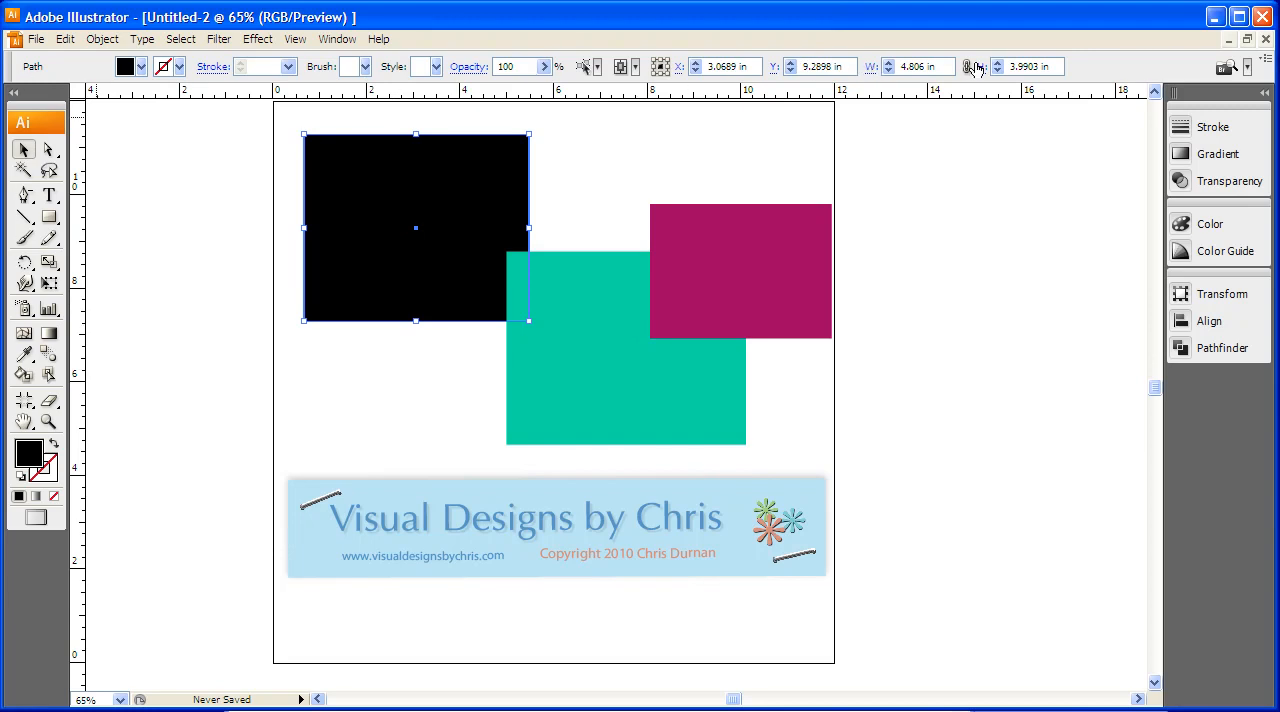
mouse_move(368, 178)
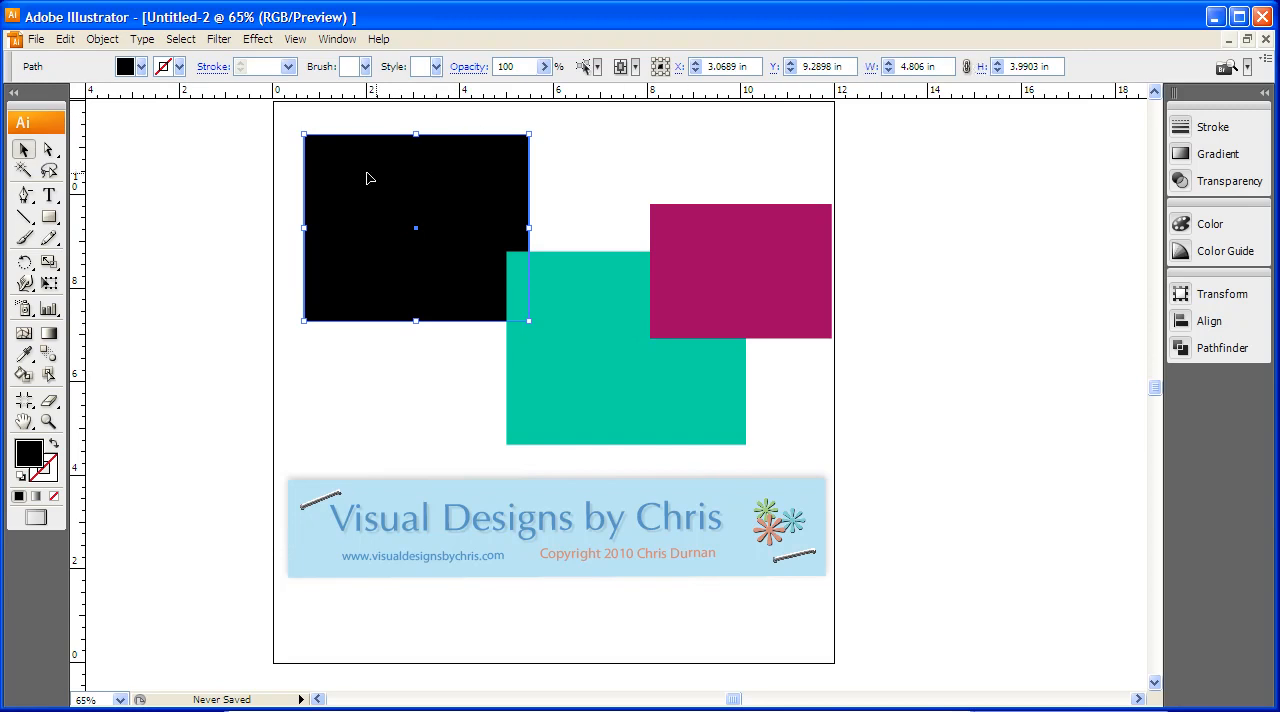
mouse_move(516, 152)
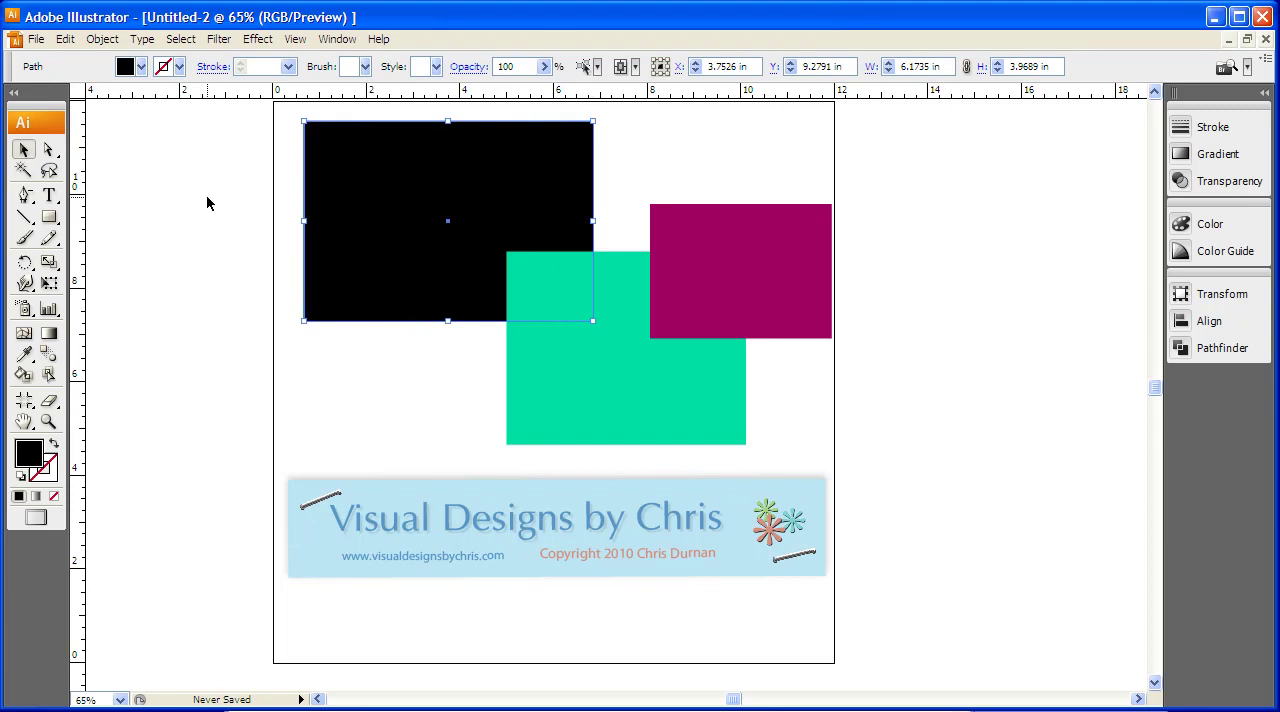
- Select the black, teal and magenta rectangles together as one selection
left_click(248, 178)
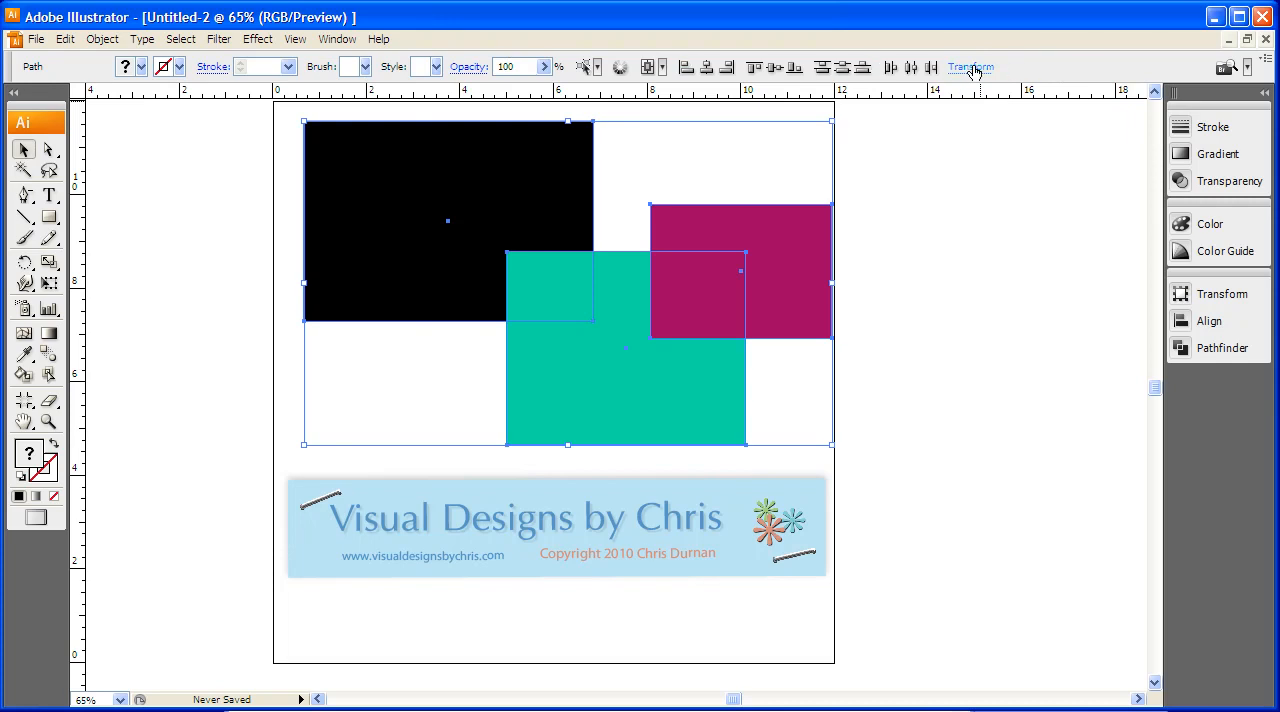
- Show the Transform W and H values for the three rectangles selected together
left_click(970, 68)
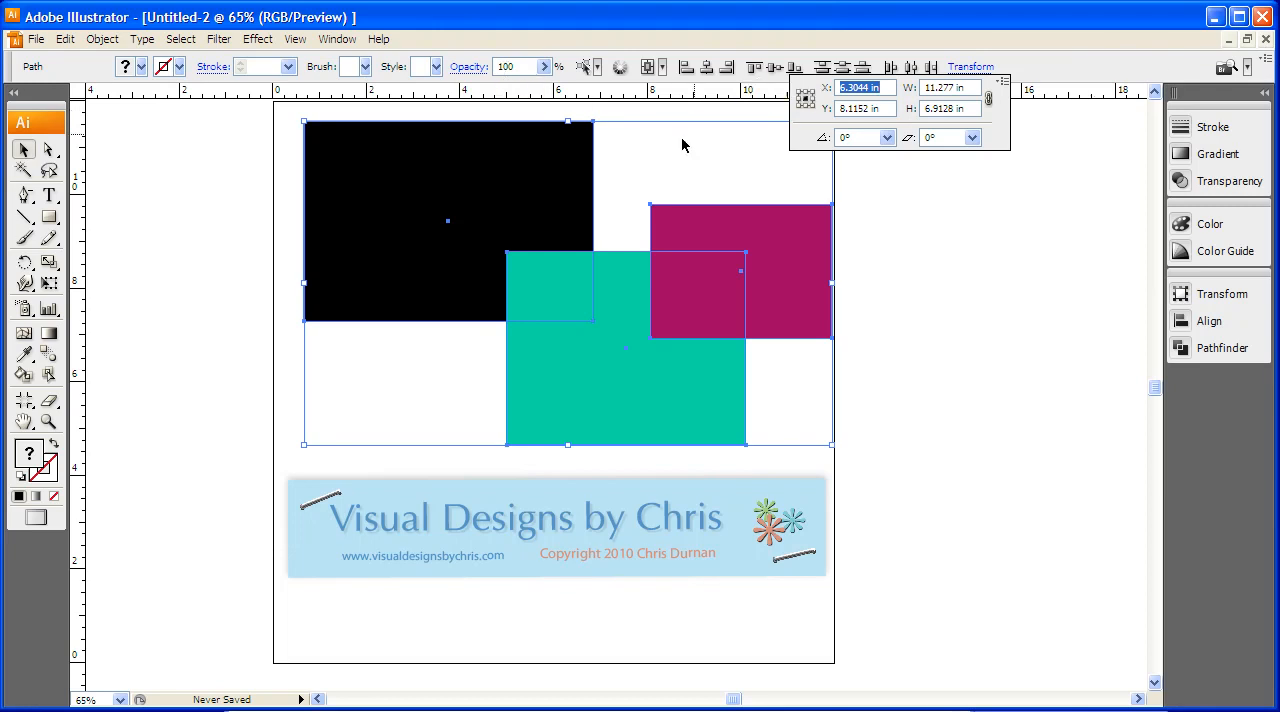
left_click(448, 220)
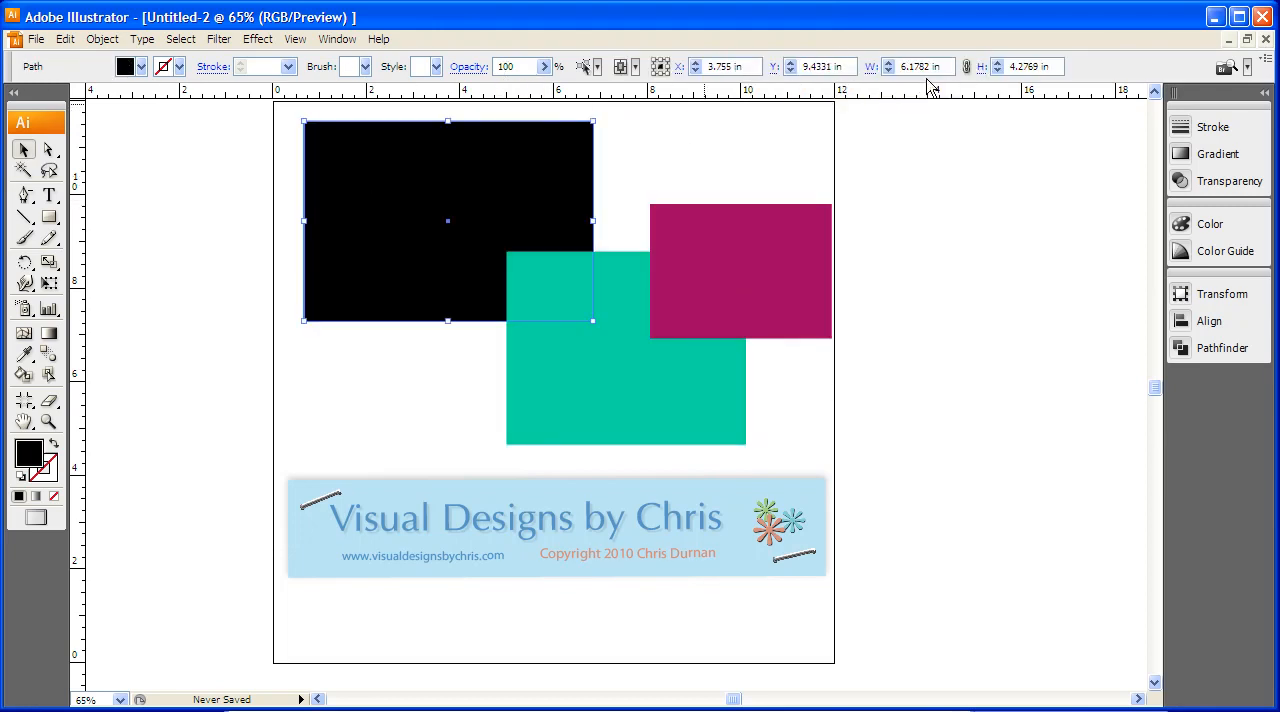
mouse_move(174, 200)
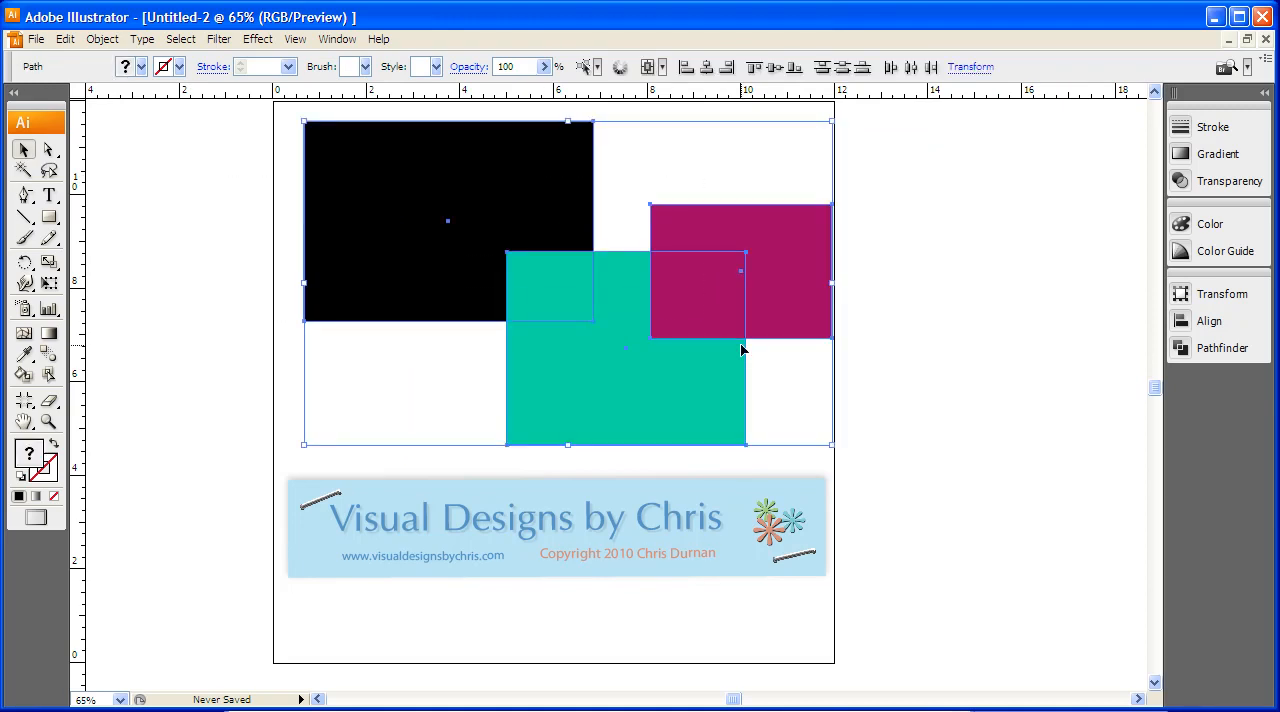
left_click(968, 66)
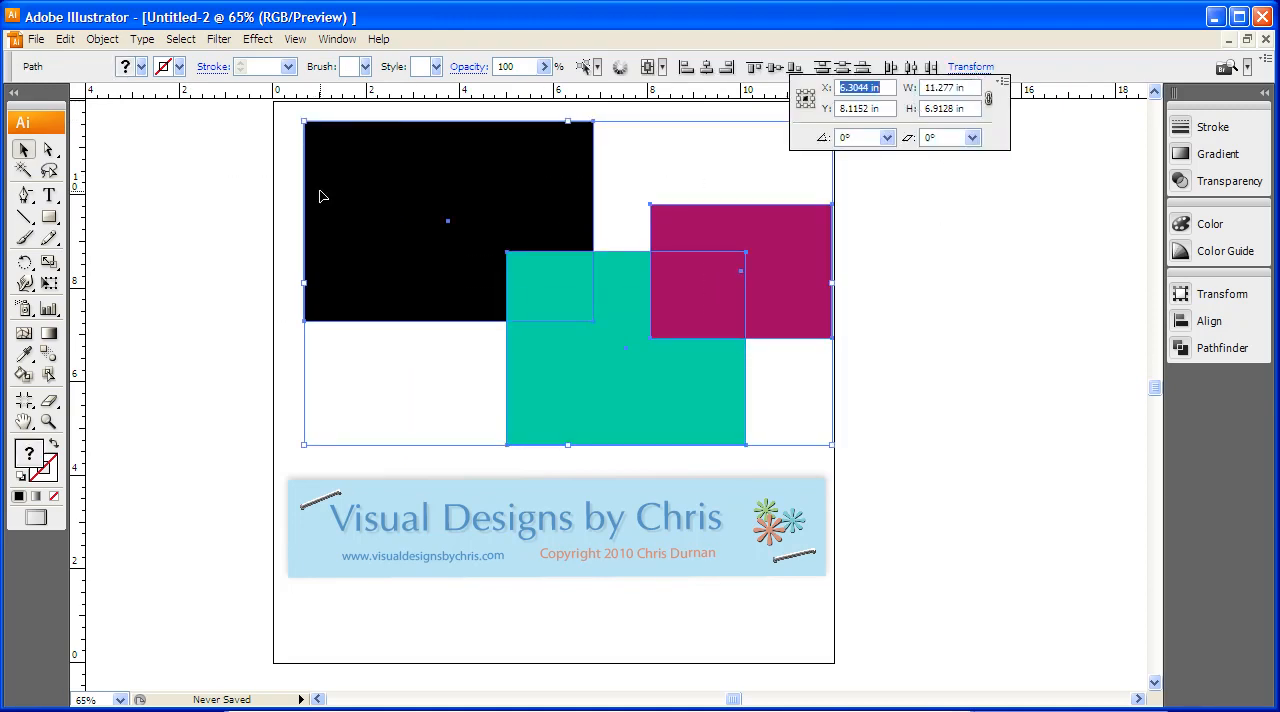
mouse_move(826, 184)
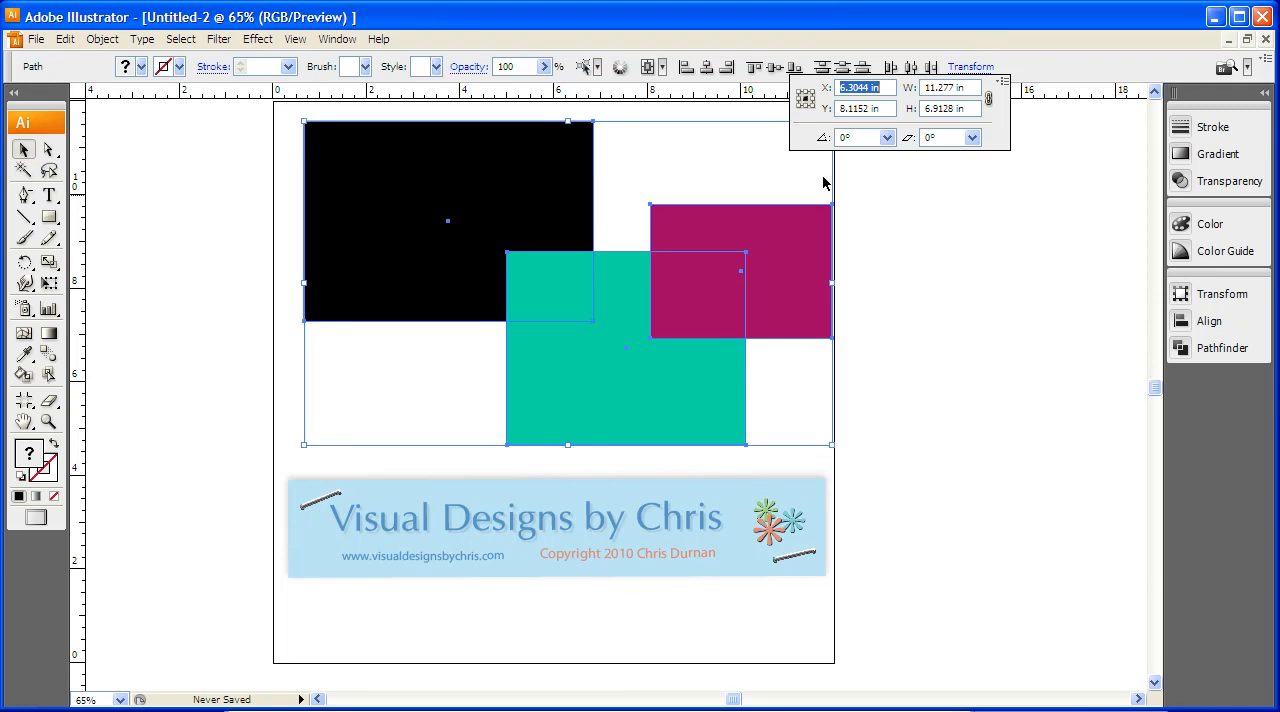
mouse_move(372, 280)
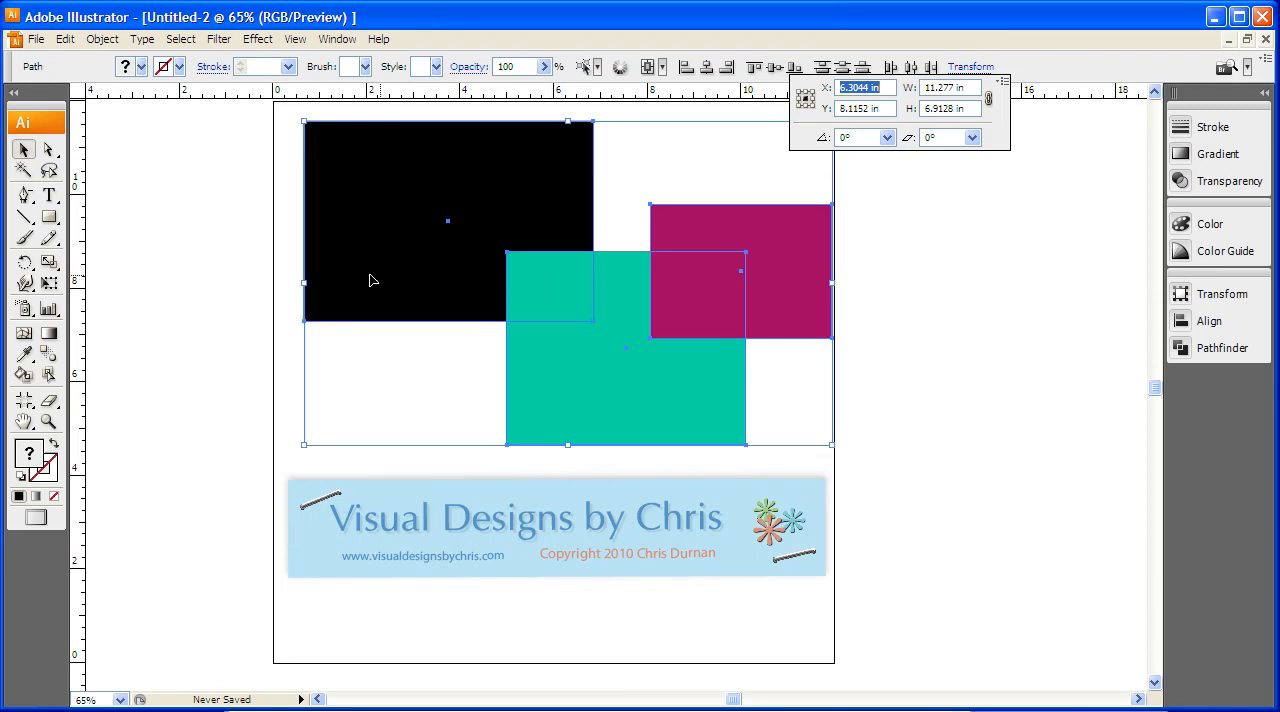
mouse_move(224, 276)
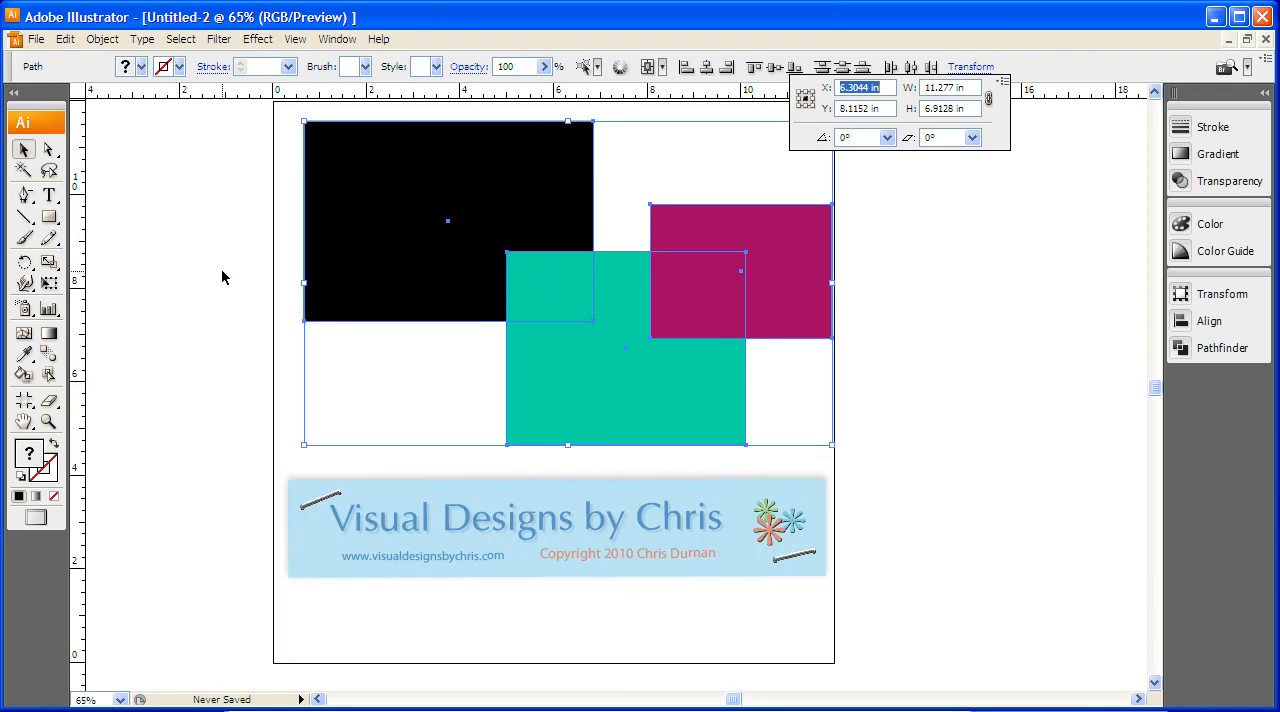